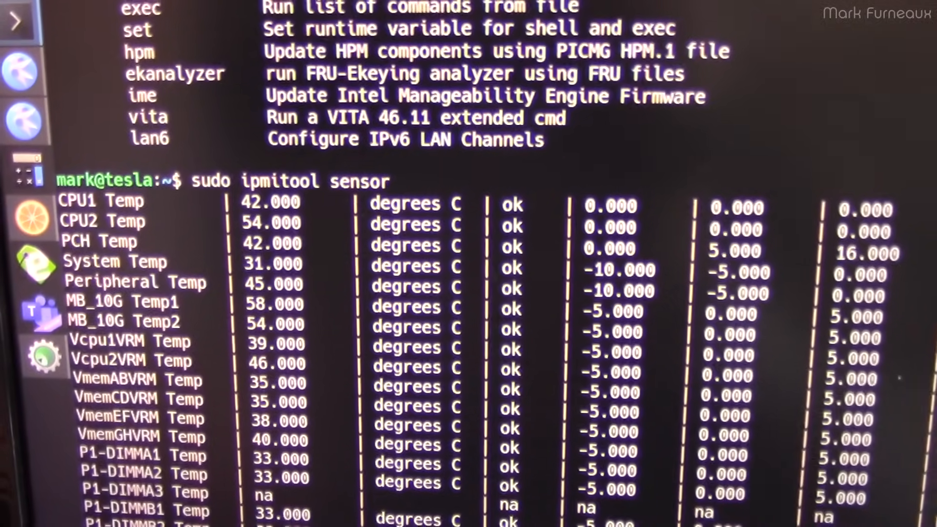
scroll(down, 3)
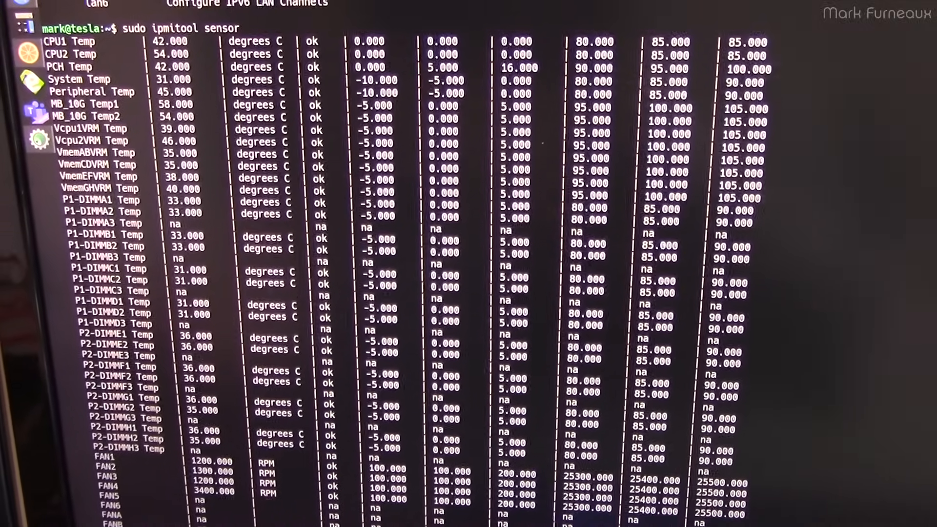
scroll(down, 3)
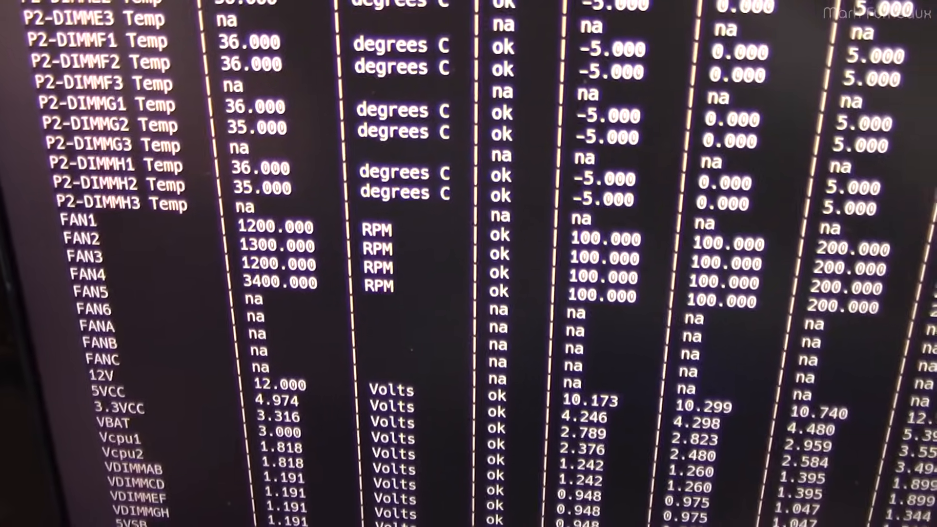
scroll(right, 3)
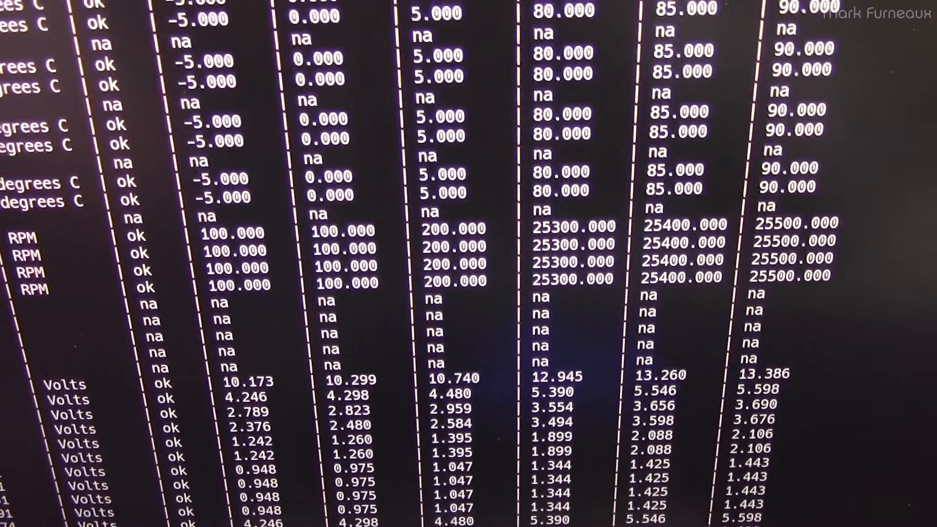